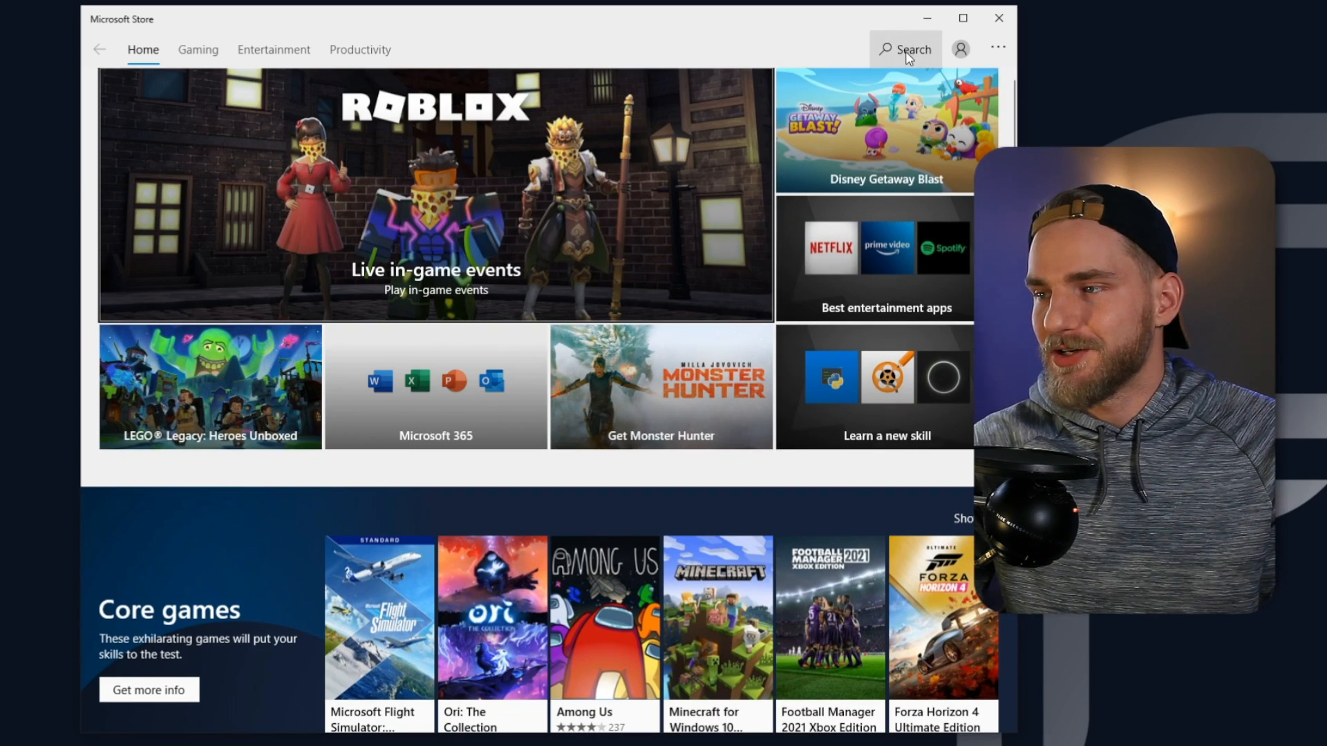
{"action": "type", "text": "eartru"}
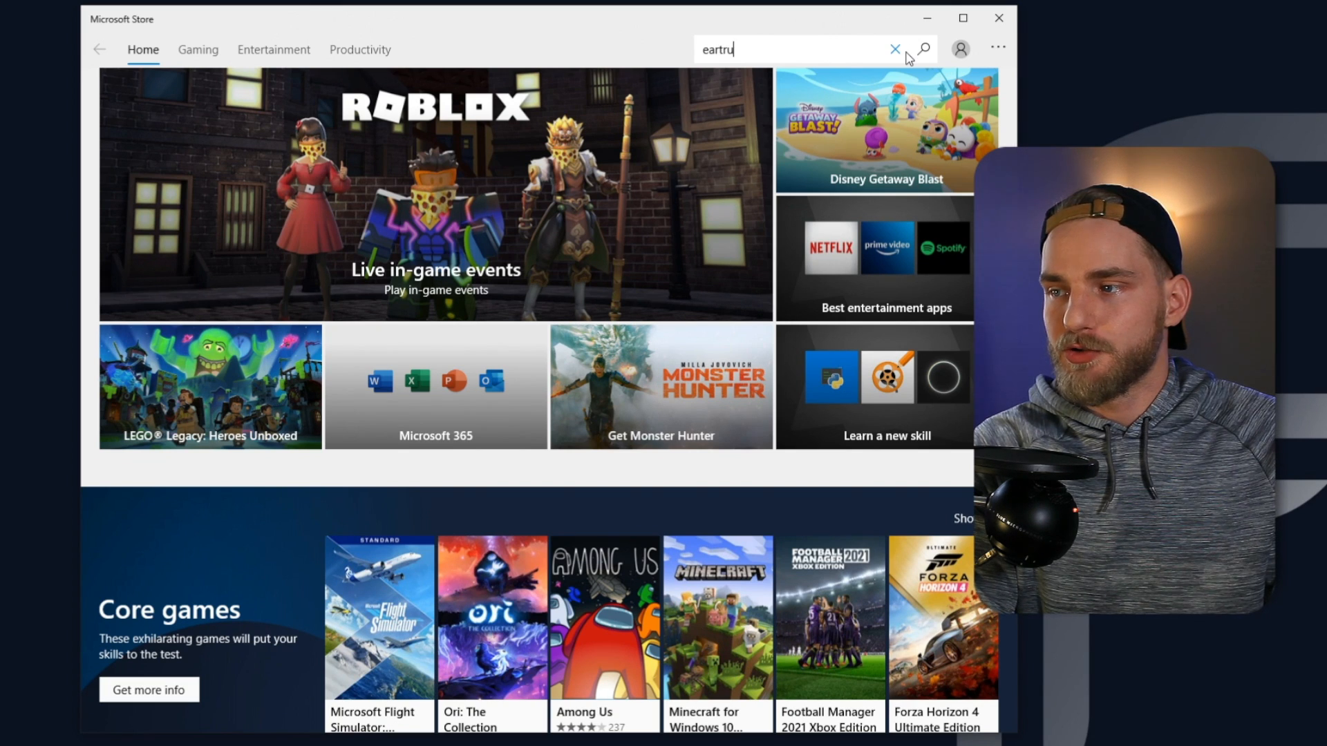